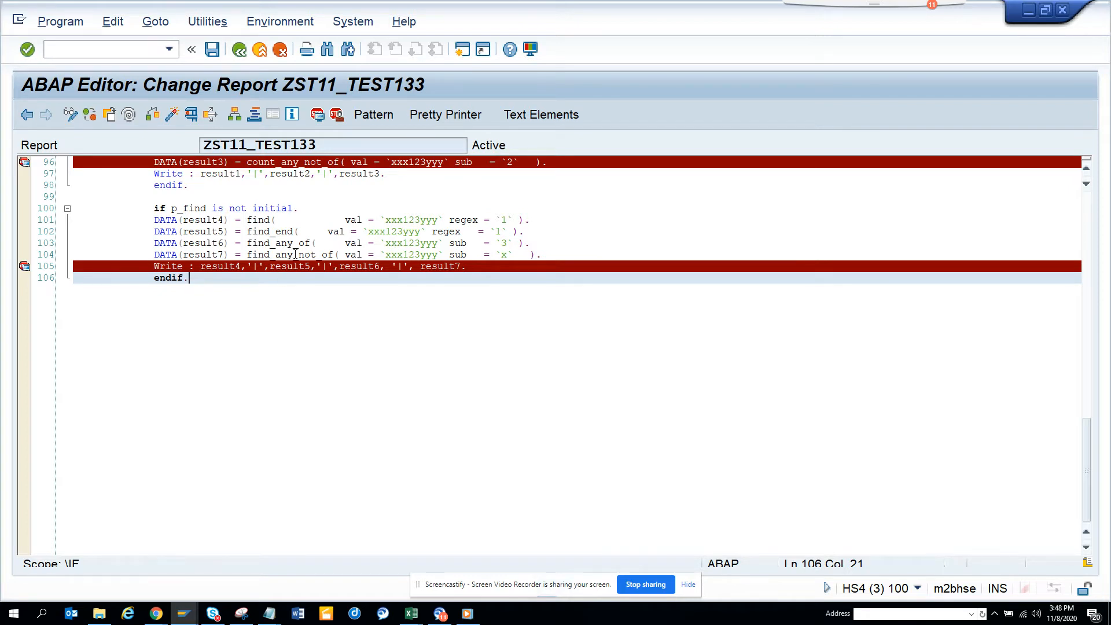
Step: Review the find statements and execute ZST11_TEST133 to reach its selection screen
left_click(311, 255)
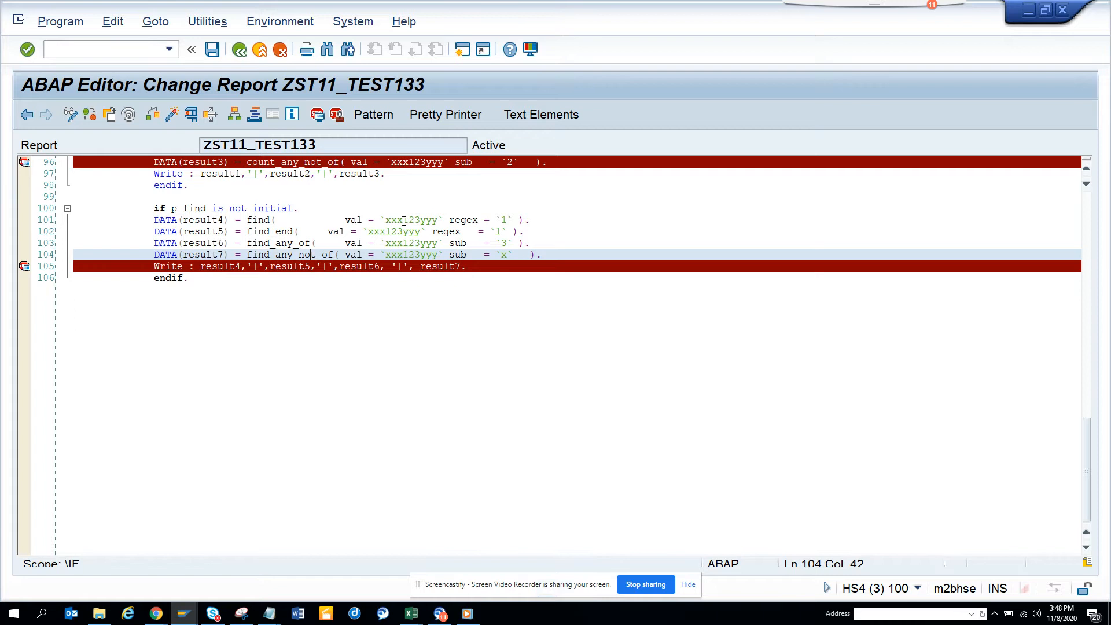
mouse_move(404, 225)
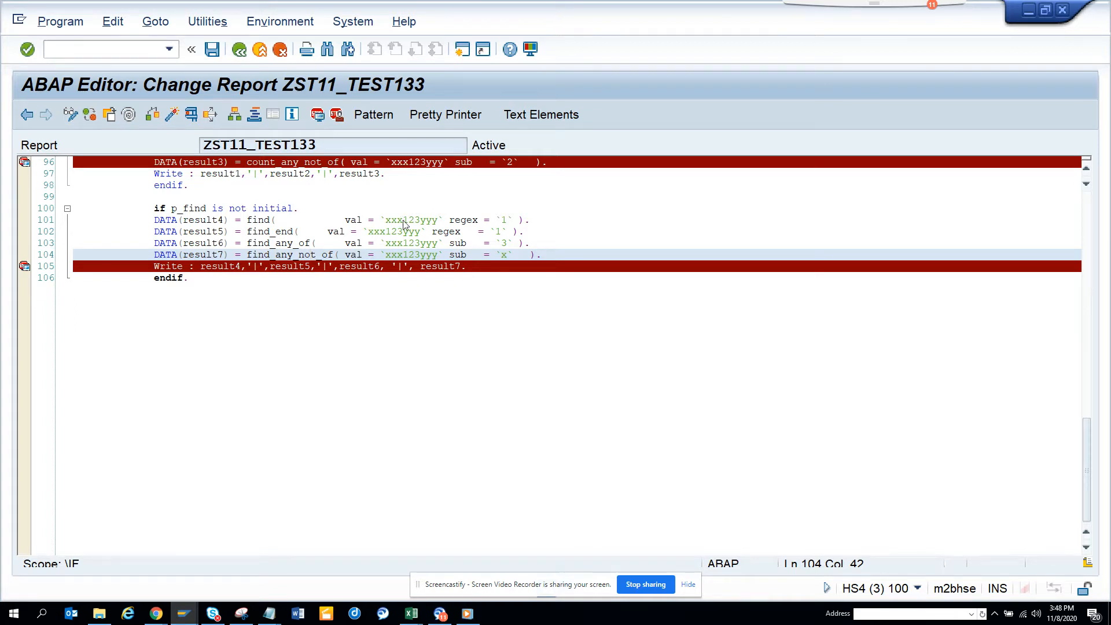
left_click(404, 220)
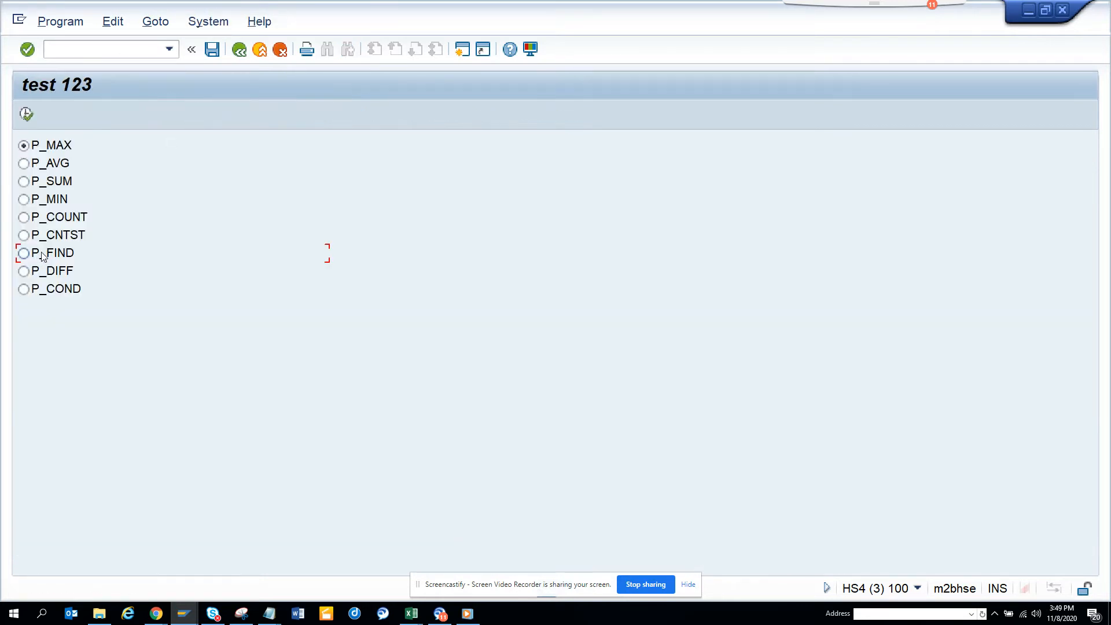
Step: Run the P_FIND test, check RESULT4–RESULT7 yielding 3, 4, 5, 3, and return to the source
left_click(24, 253)
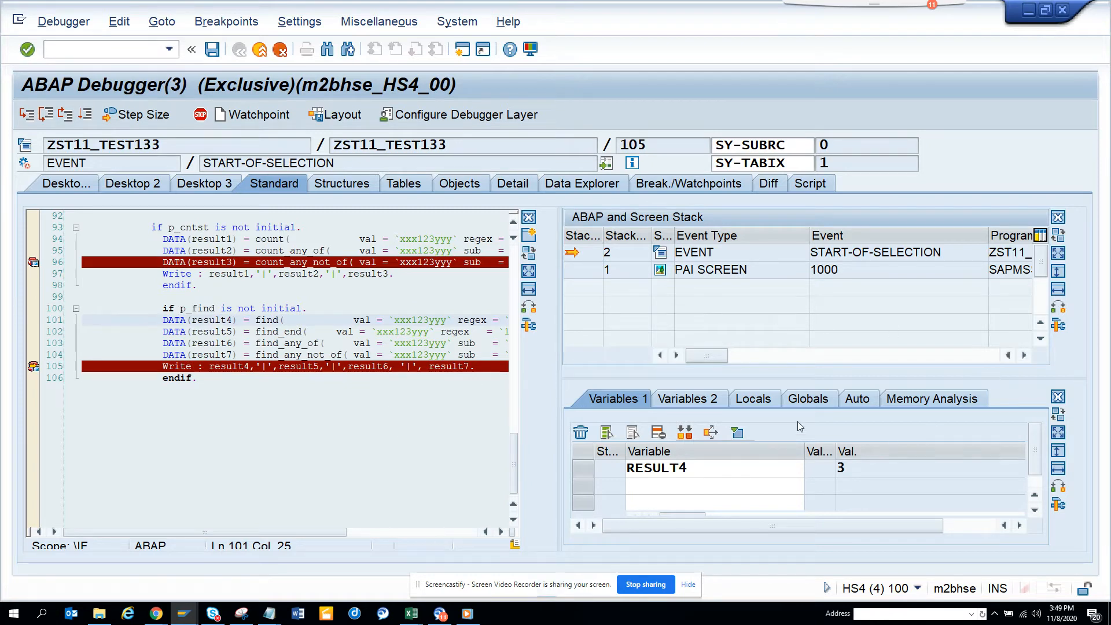
mouse_move(523, 293)
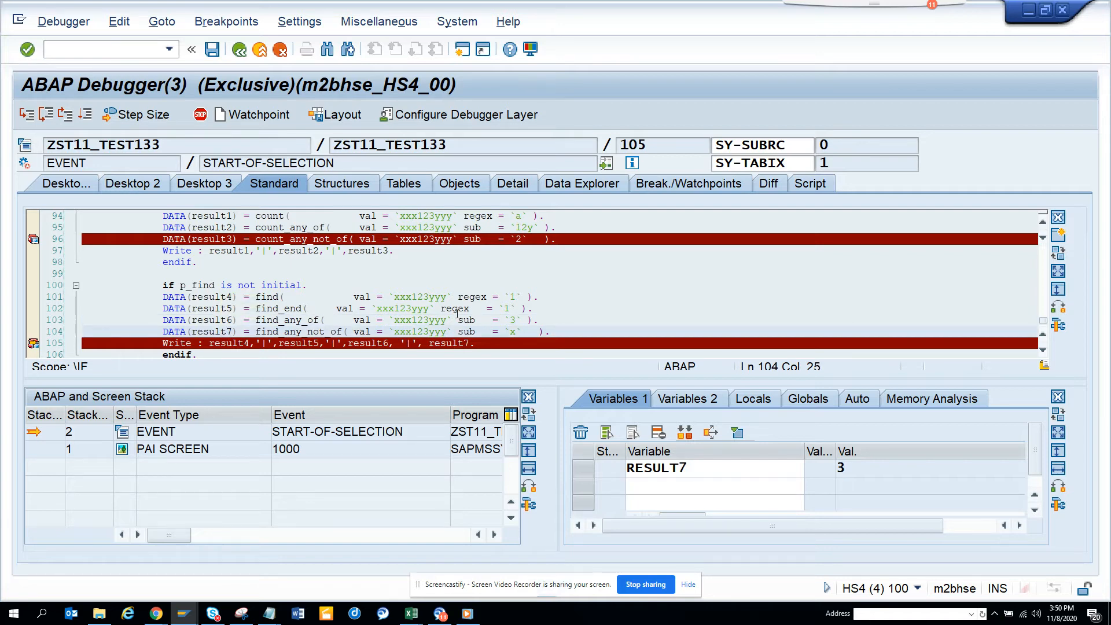
mouse_move(415, 336)
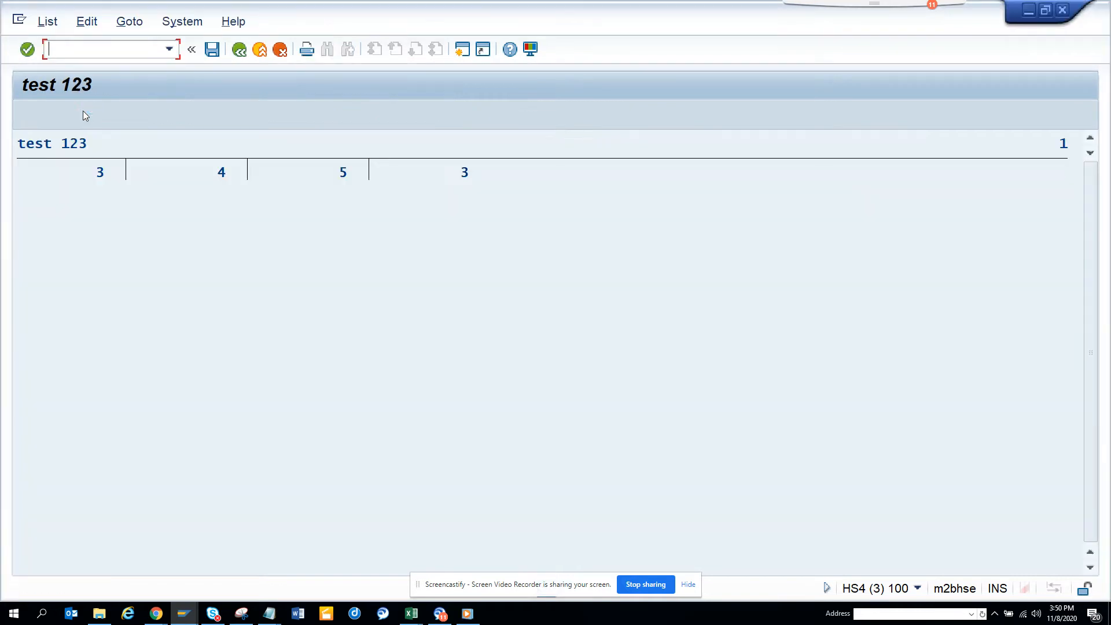
left_click(238, 49)
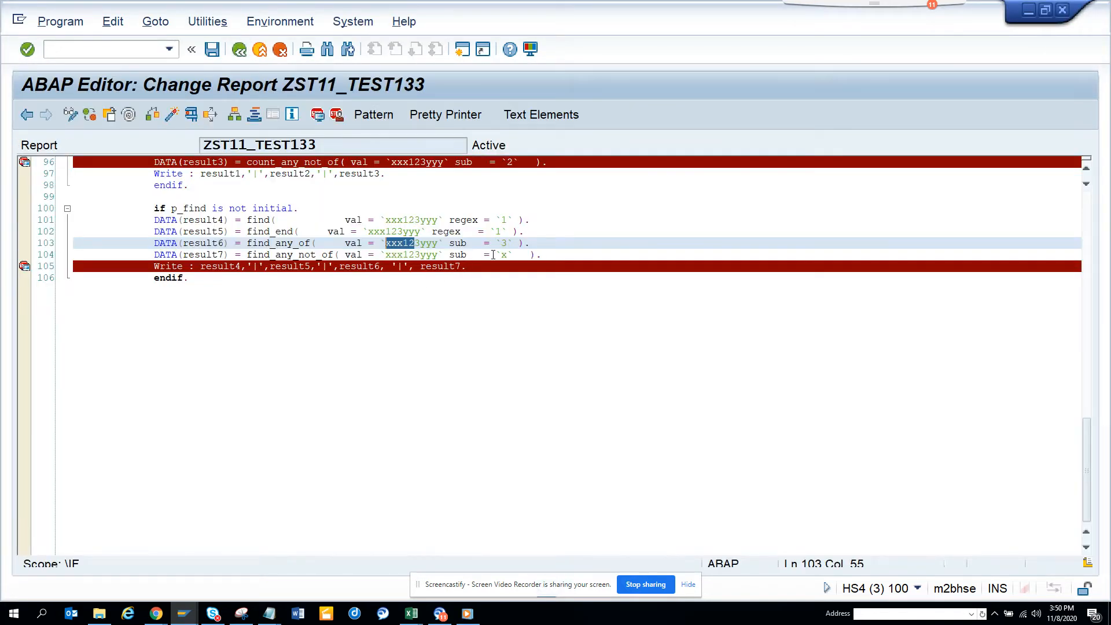
Step: Rerun the P_FIND test giving 3, 4, 5, 0 and return to the selection screen
left_click(506, 254)
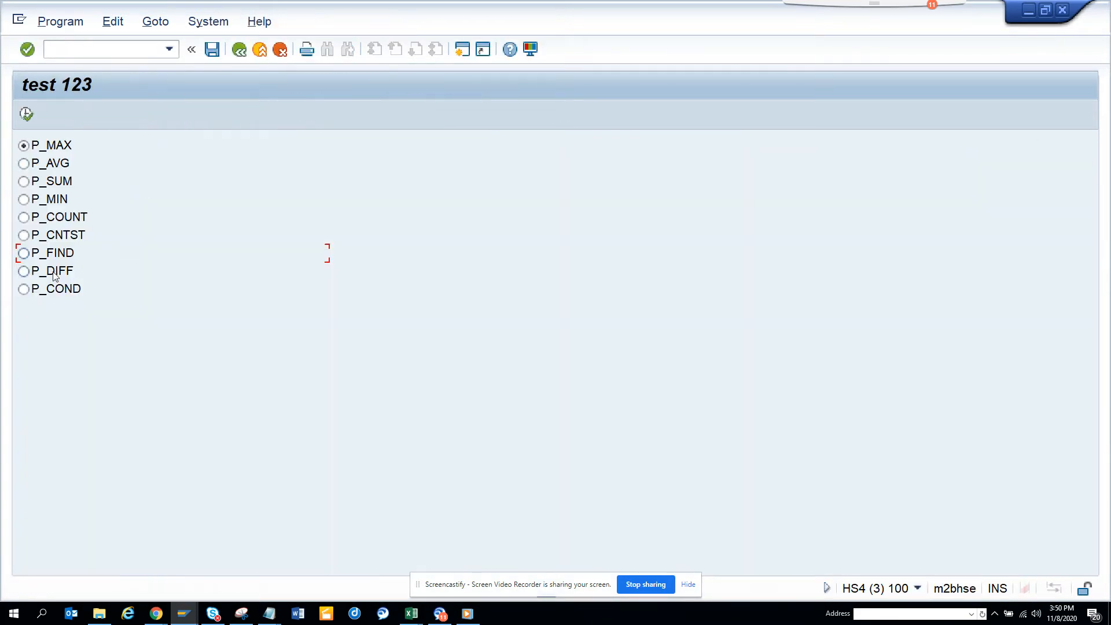
left_click(24, 253)
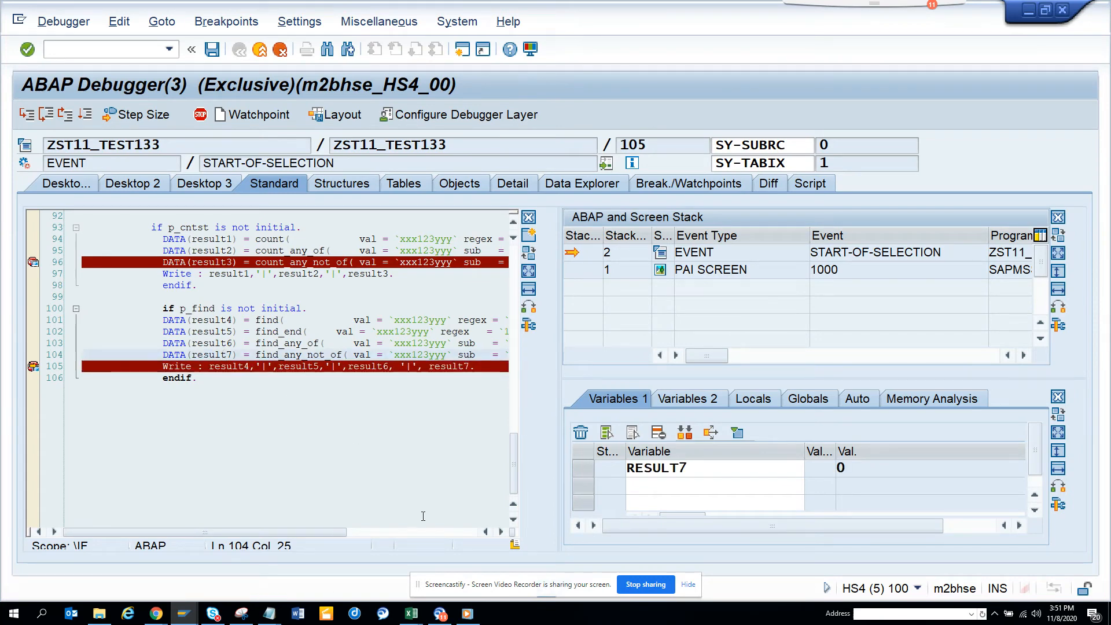
mouse_move(290, 466)
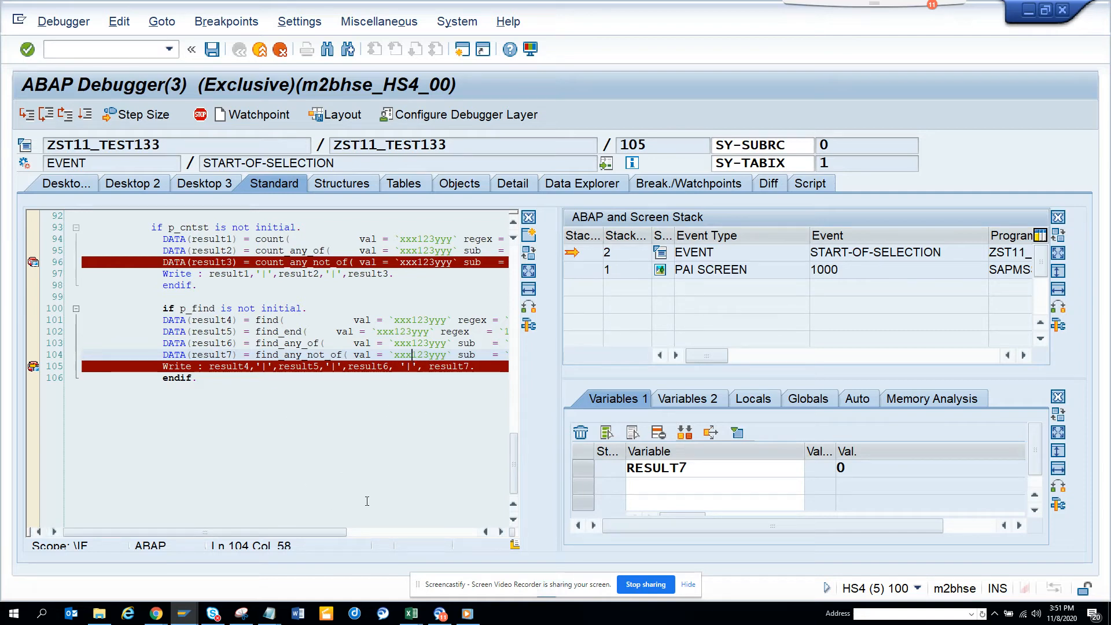
mouse_move(317, 538)
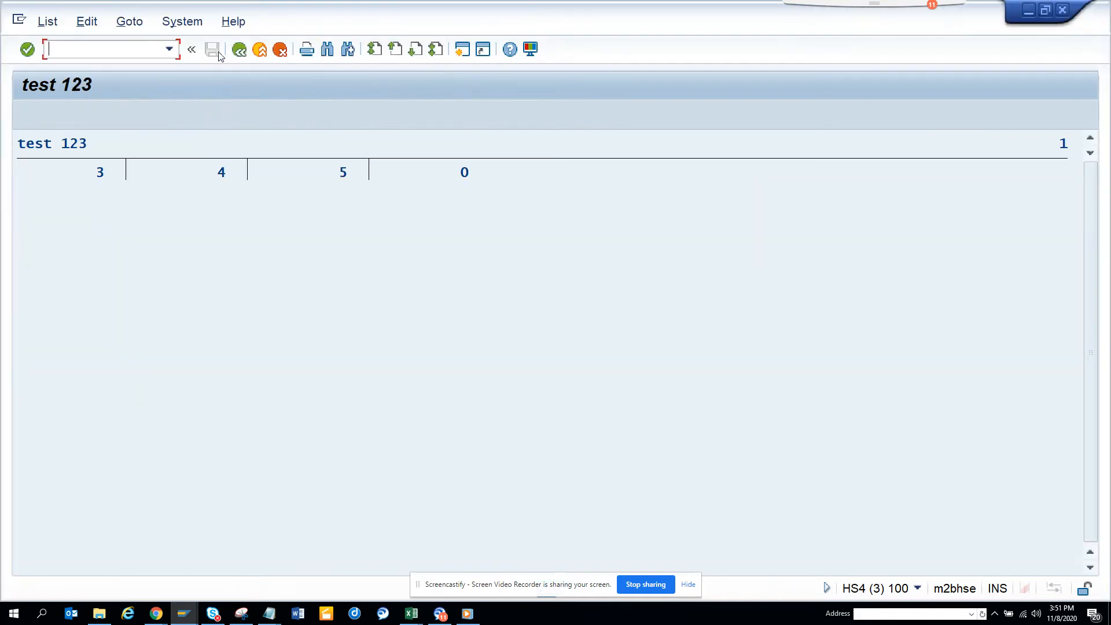
left_click(238, 49)
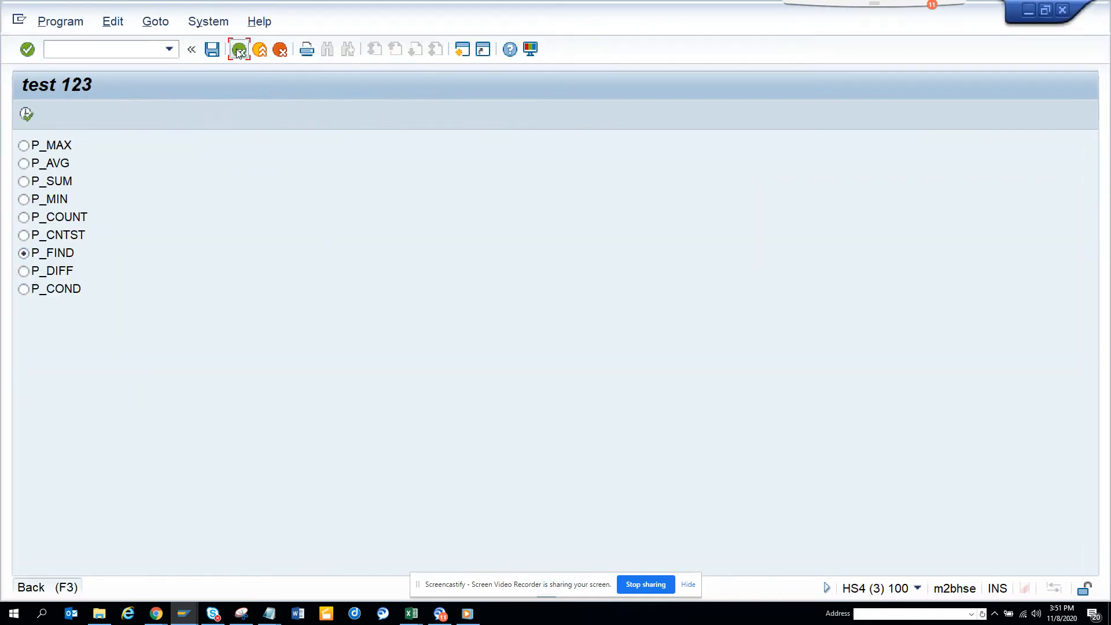
Step: Replace the find_any_not_of search character on line 104 with 'y' and run the P_FIND test
left_click(237, 50)
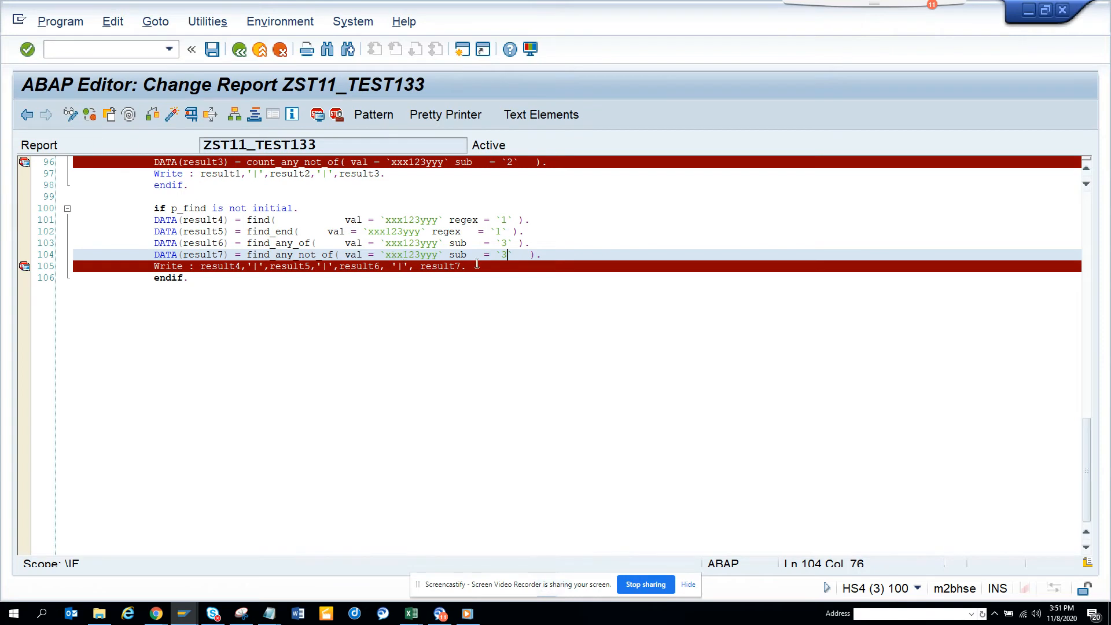
key("Backspace")
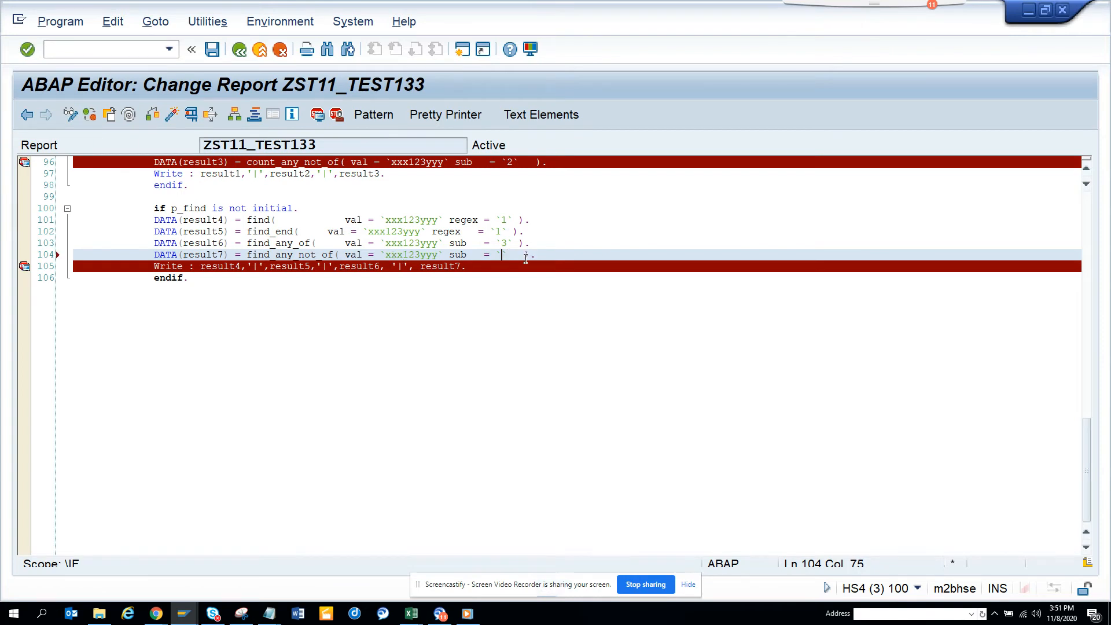
type("y")
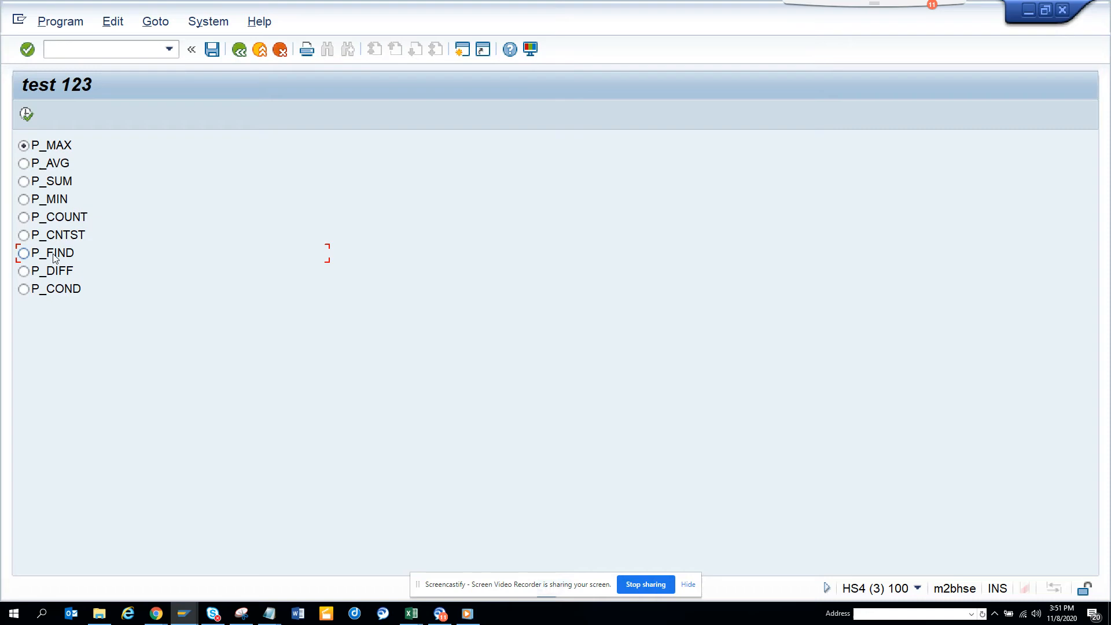
left_click(24, 252)
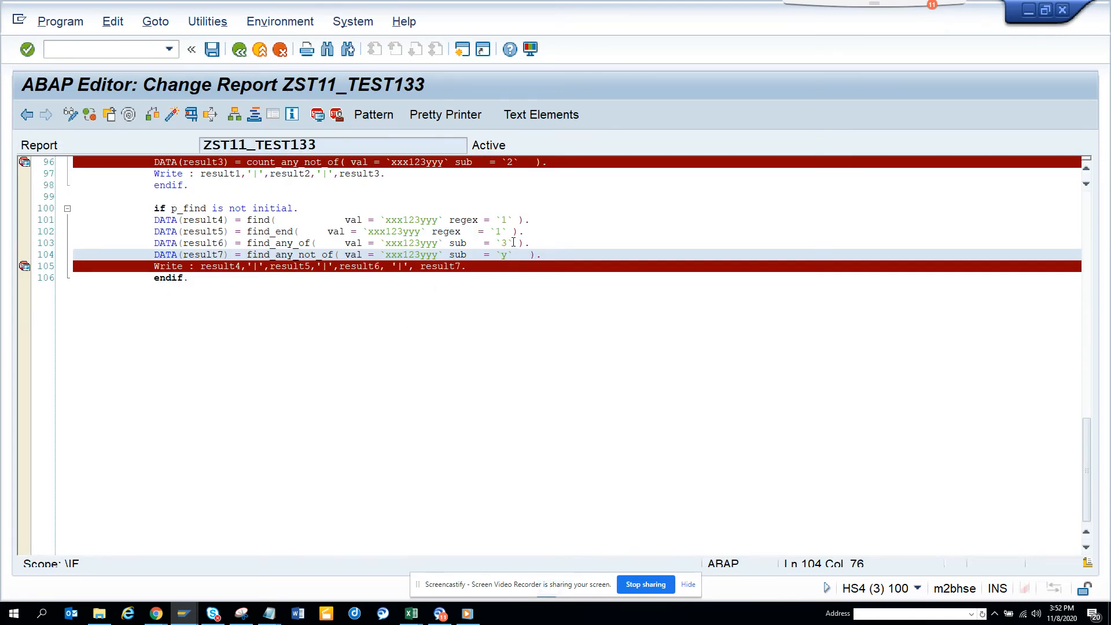
Step: Set find_any_of on line 103 to search 'y', run P_FIND, and see RESULT6 = 6 in the debugger
left_click(509, 243)
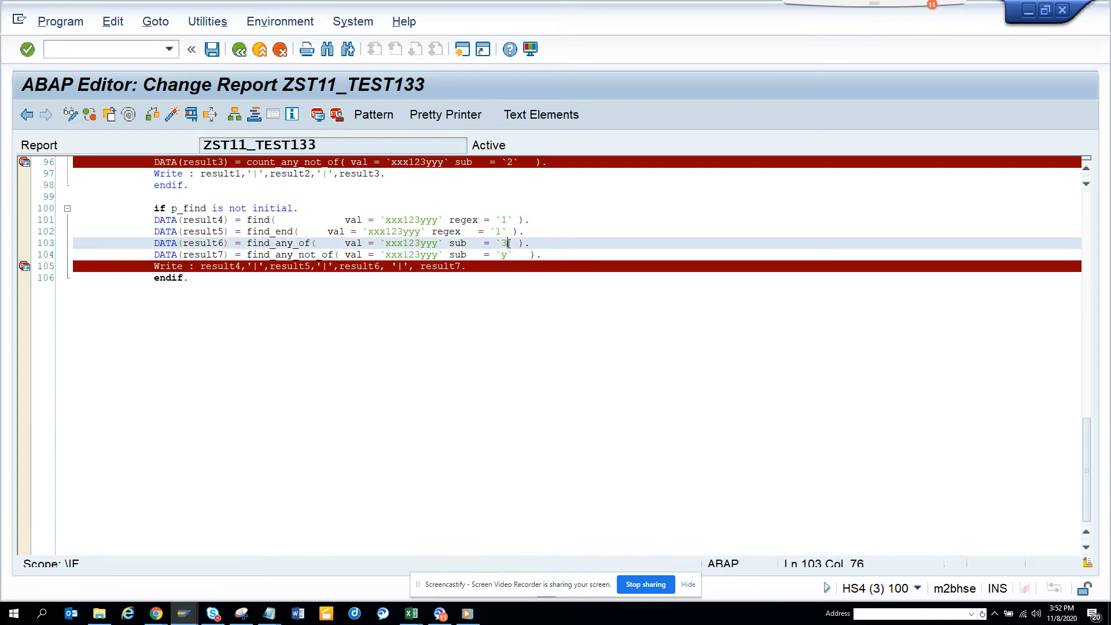
type("y")
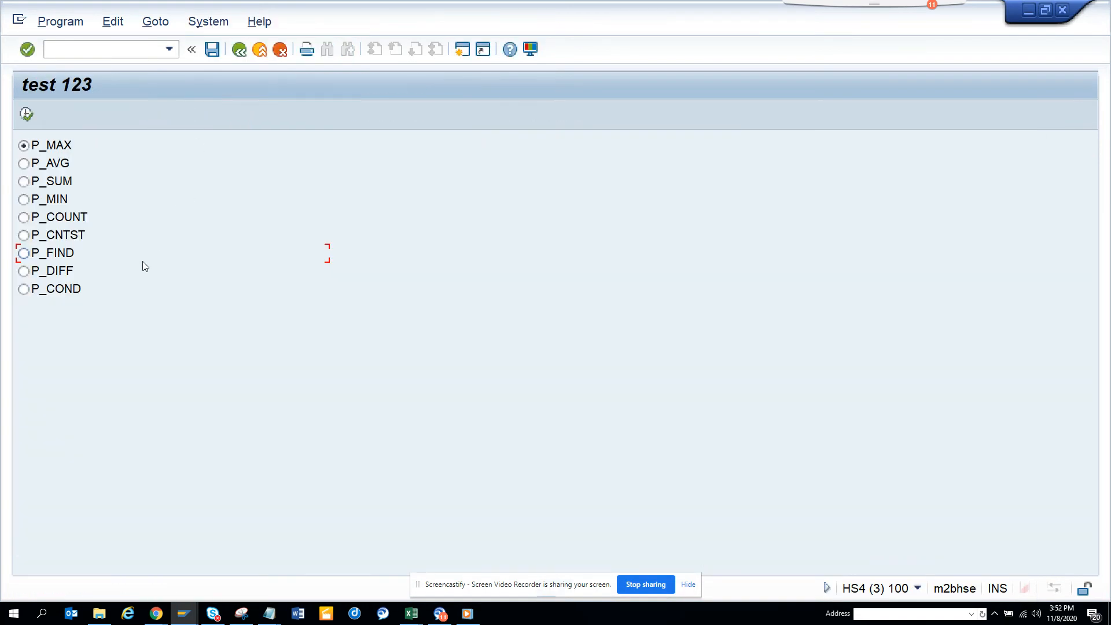
left_click(24, 253)
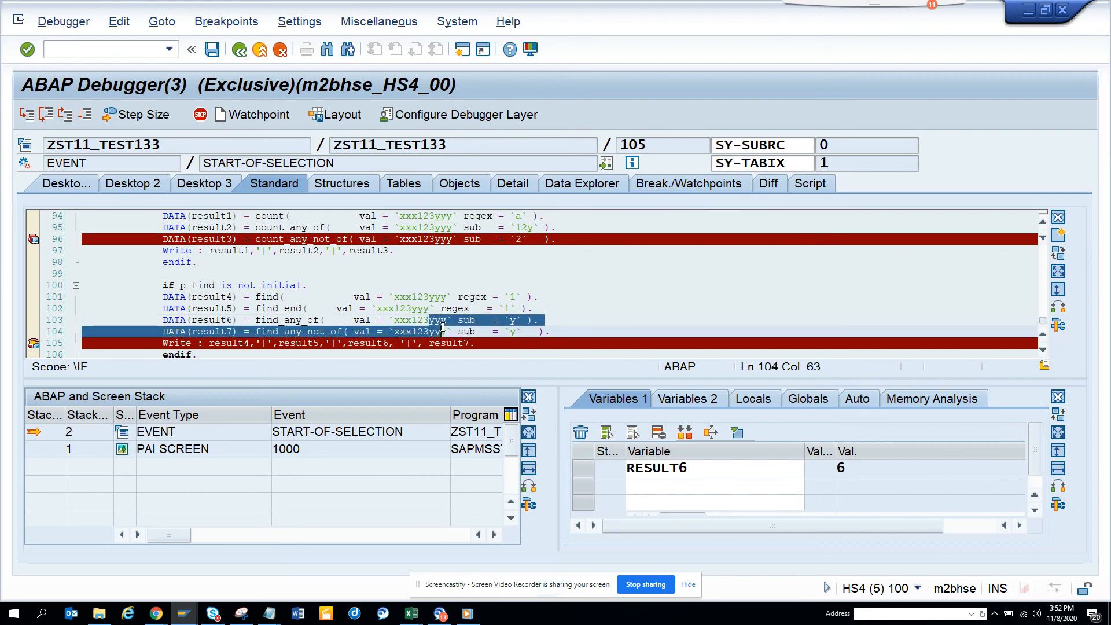
left_click(428, 320)
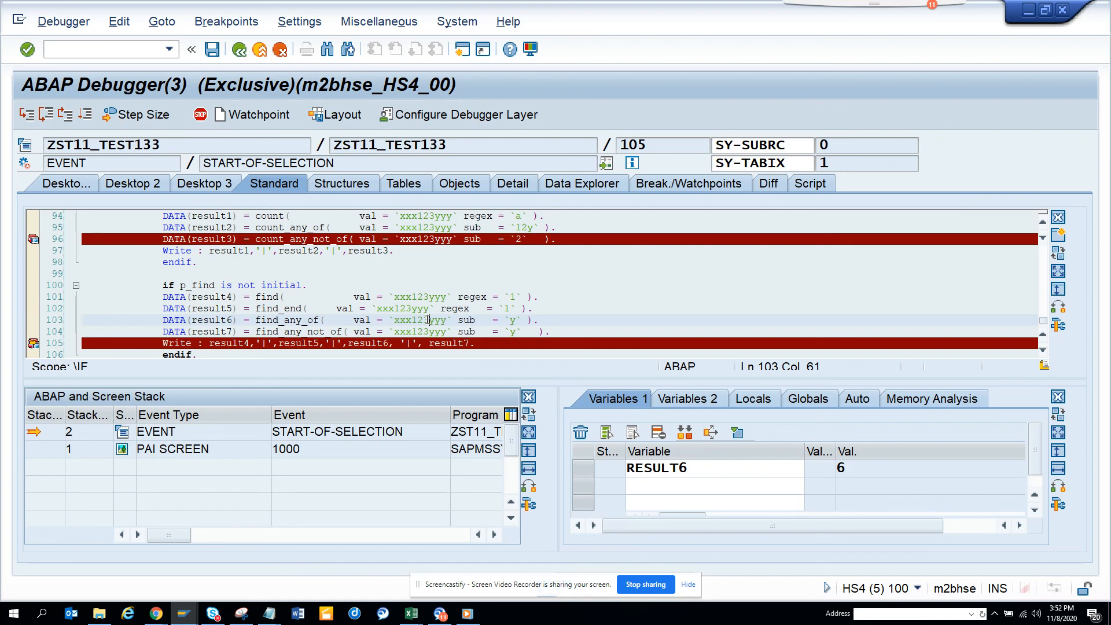
mouse_move(403, 320)
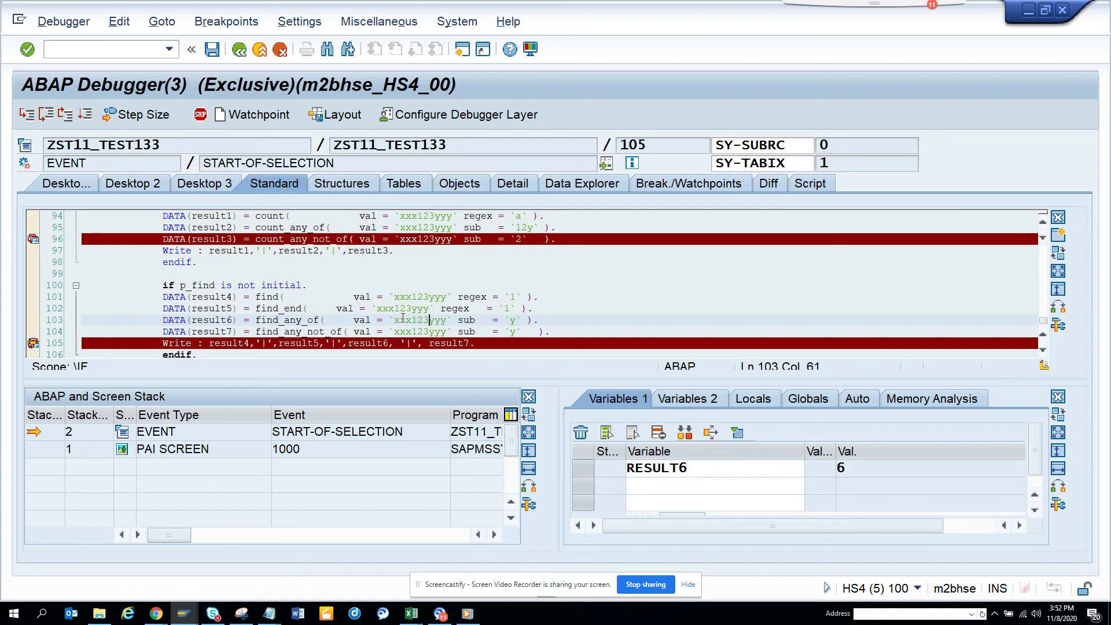